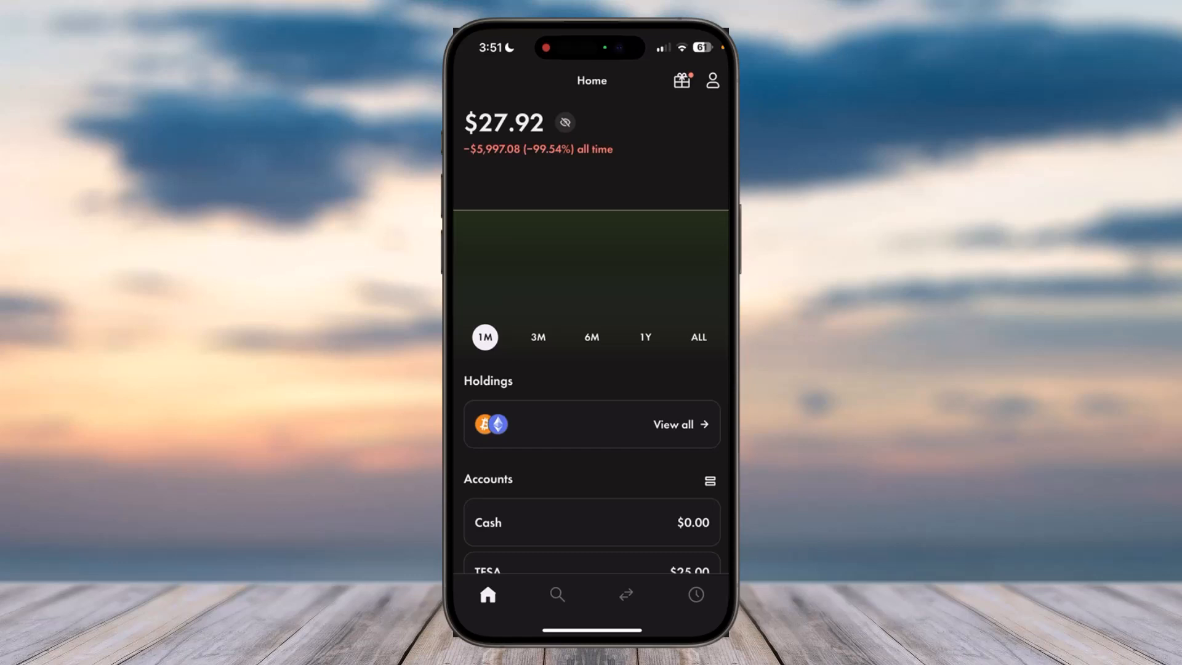
Step: Cancel one pending $10.00 VFV fractional buy in the TFSA and return to the overview showing $15.00 available
{"action": "scroll", "scroll_direction": "down", "scroll_amount": 3}
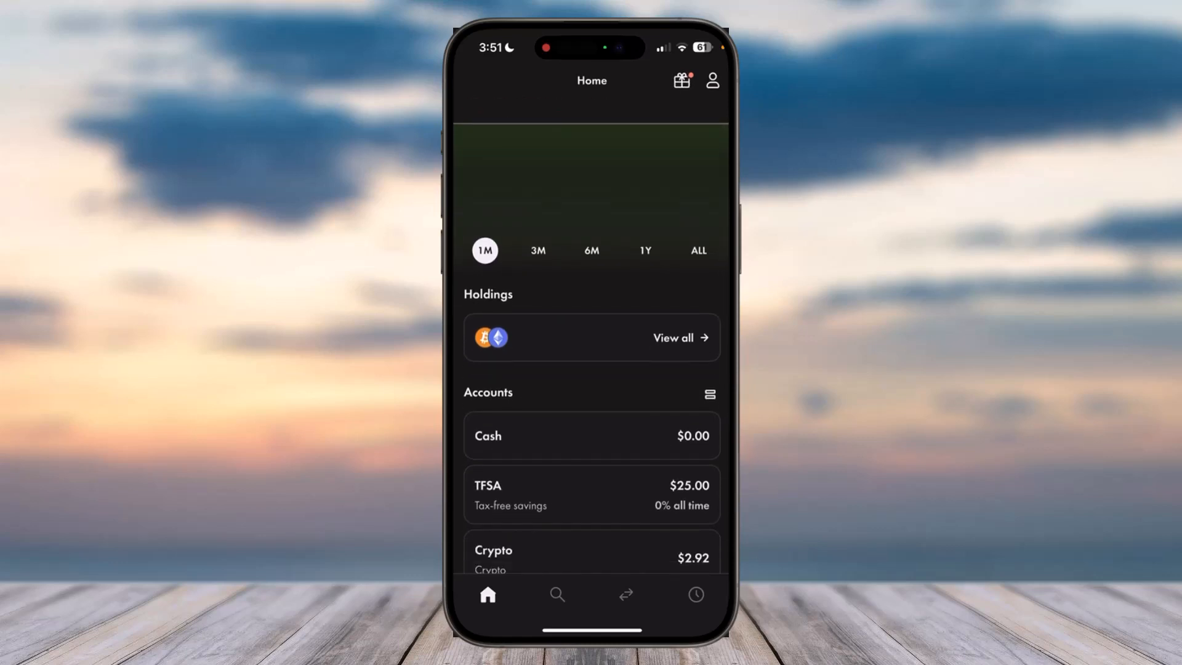
{"action": "left_click", "coordinate": [592, 493]}
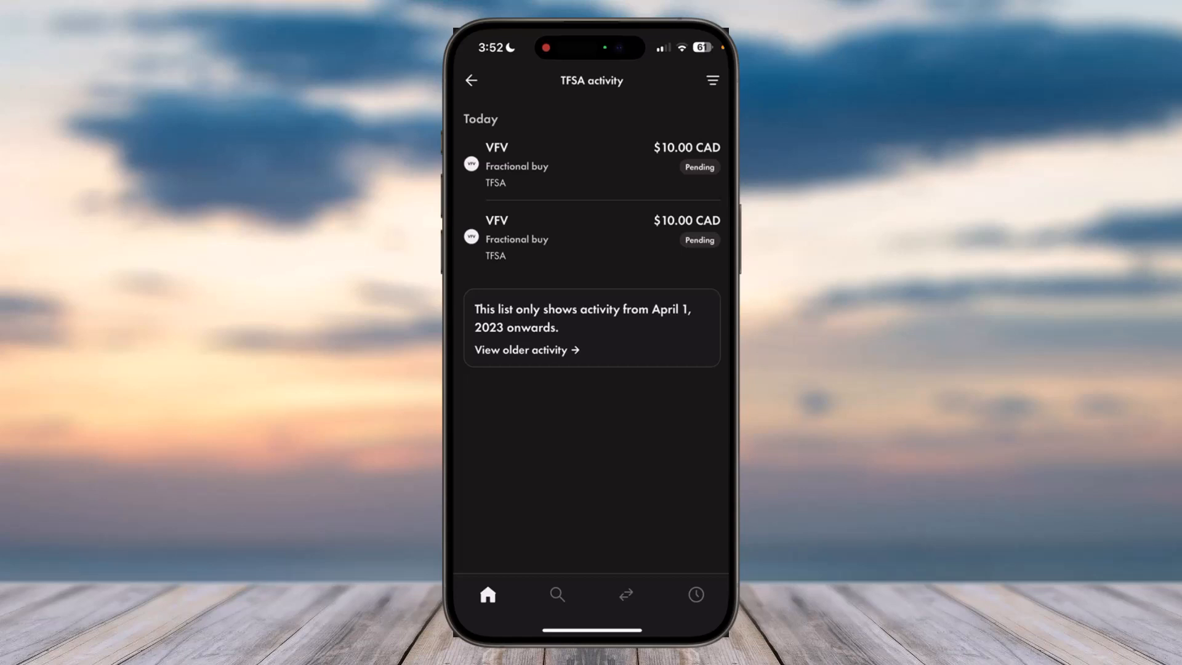
{"action": "left_click", "coordinate": [590, 166]}
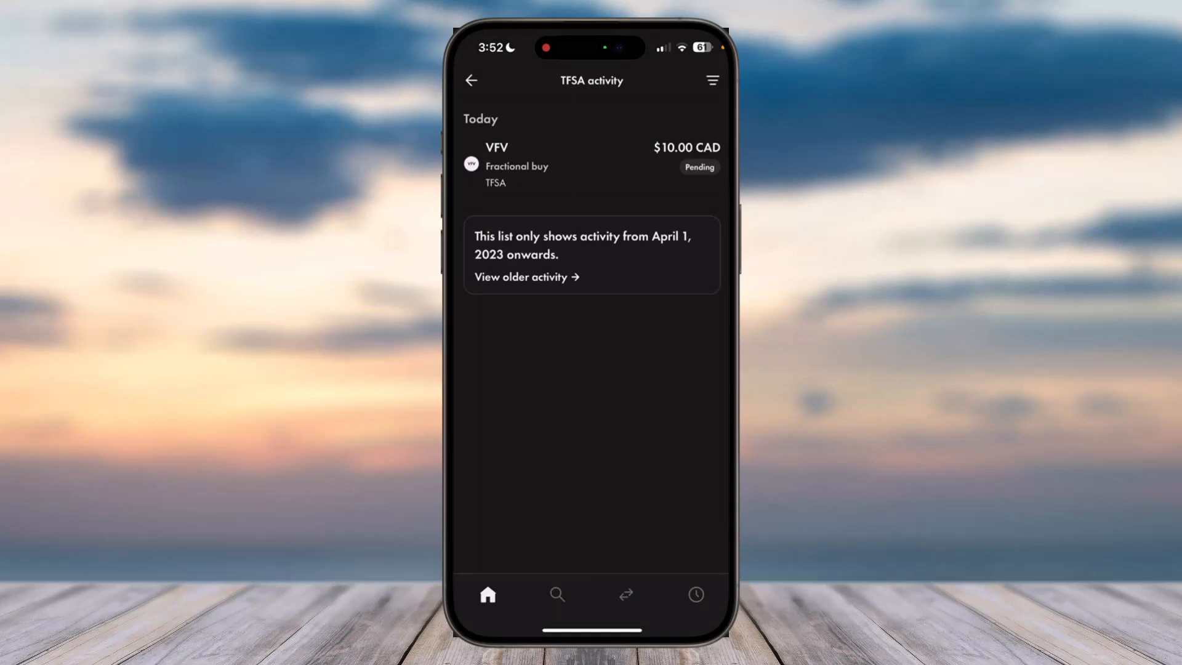
{"action": "left_click", "coordinate": [470, 81]}
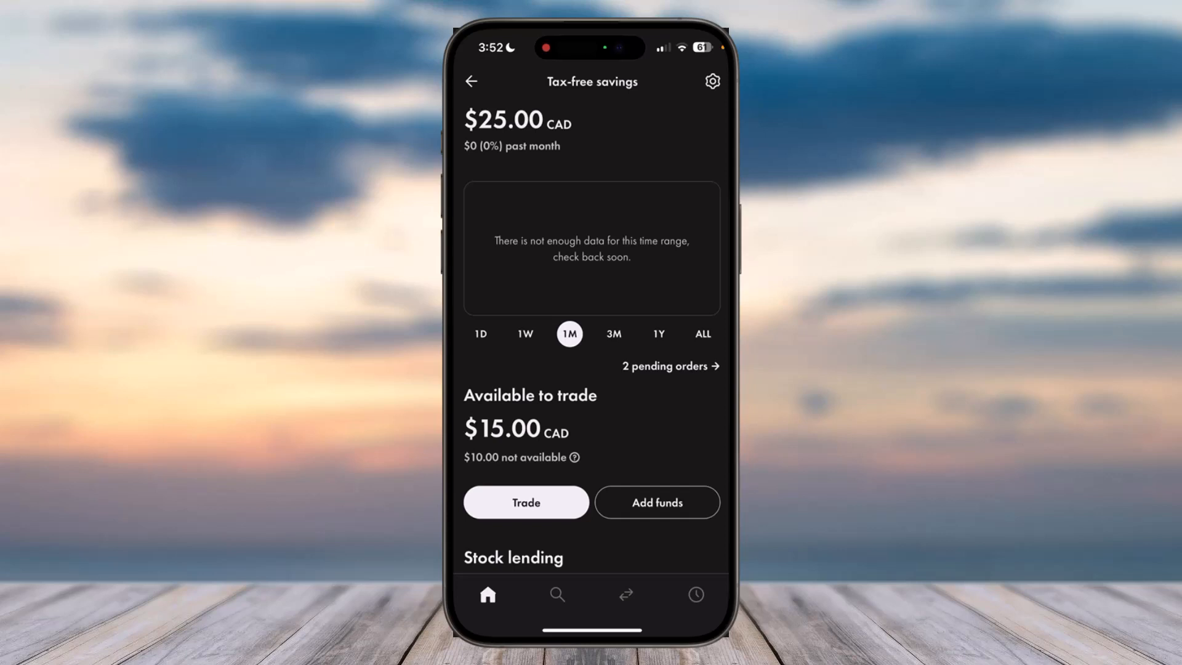
Step: Reopen the TFSA pending orders to confirm a single $10.00 VFV fractional buy remains
{"action": "left_click", "coordinate": [670, 366]}
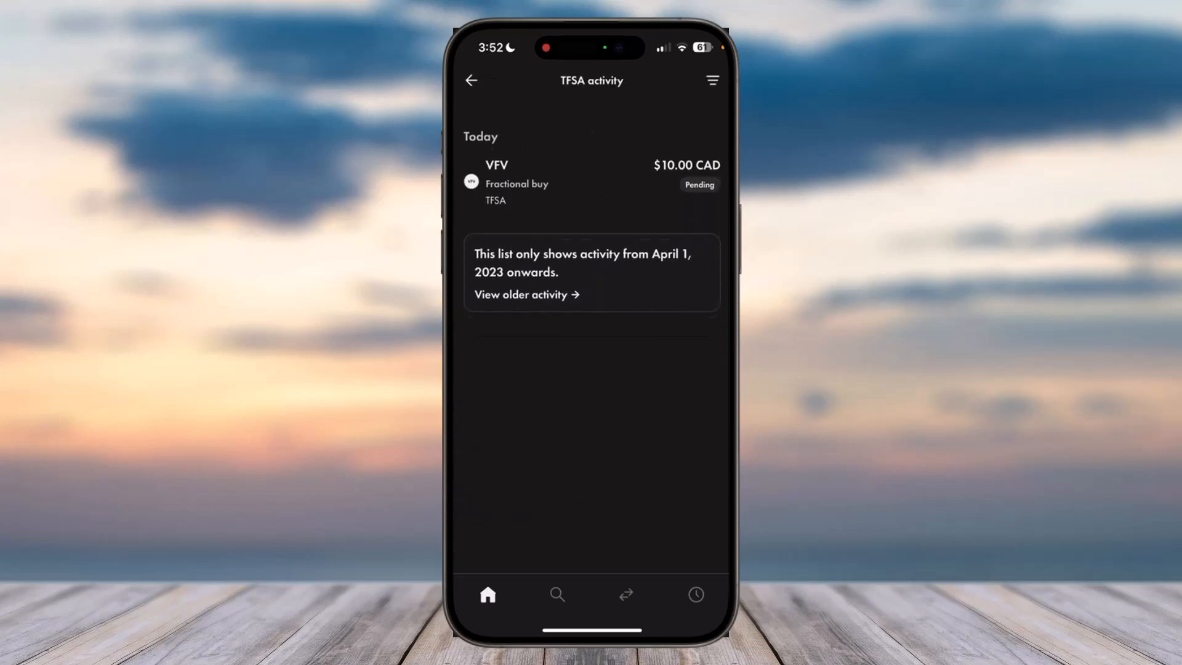